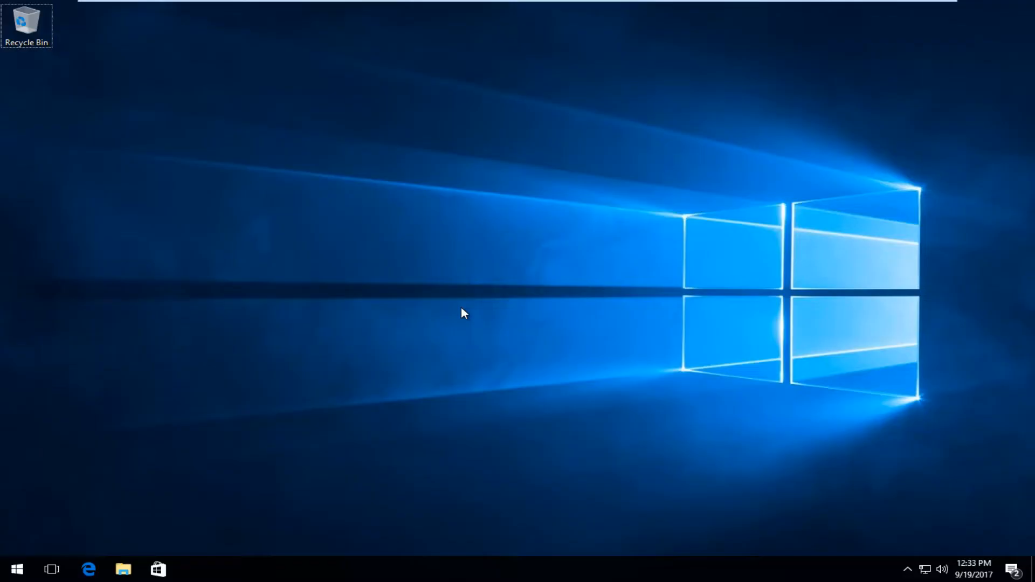
mouse_move(3, 531)
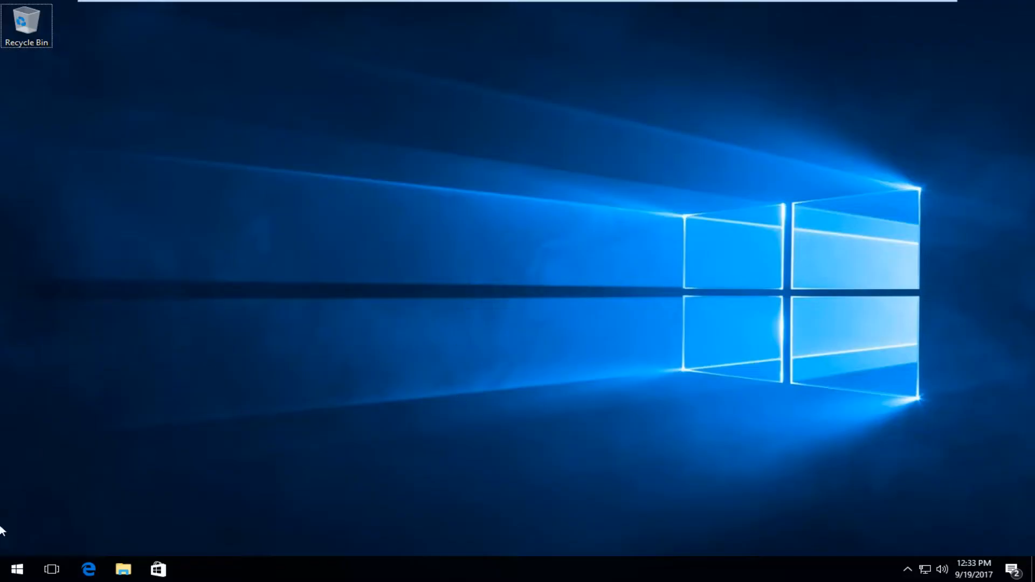
- Bring up the Start menu from the taskbar
left_click(16, 568)
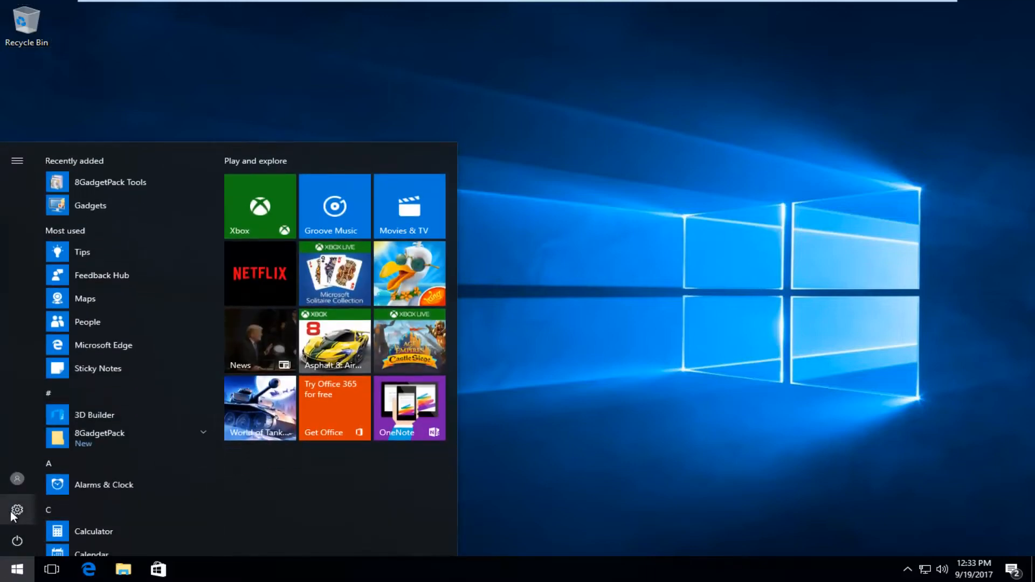
mouse_move(16, 510)
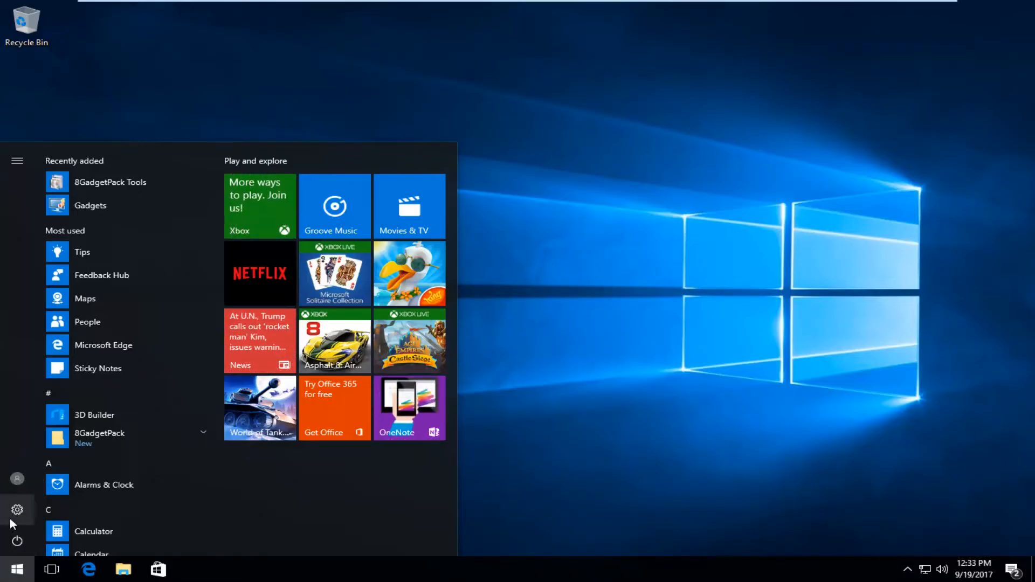
mouse_move(16, 510)
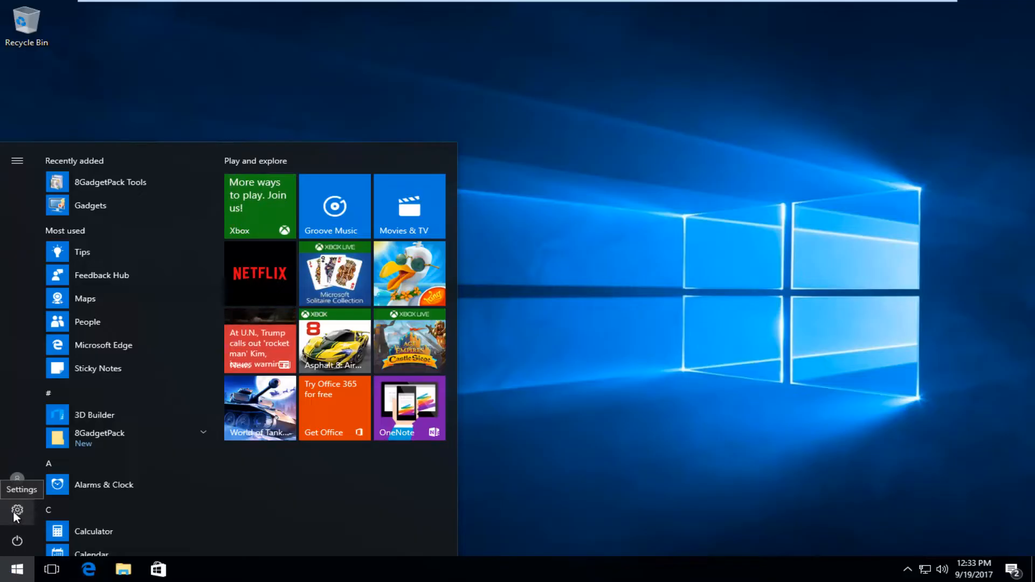
- Launch Windows Settings from the Start menu gear icon
left_click(16, 511)
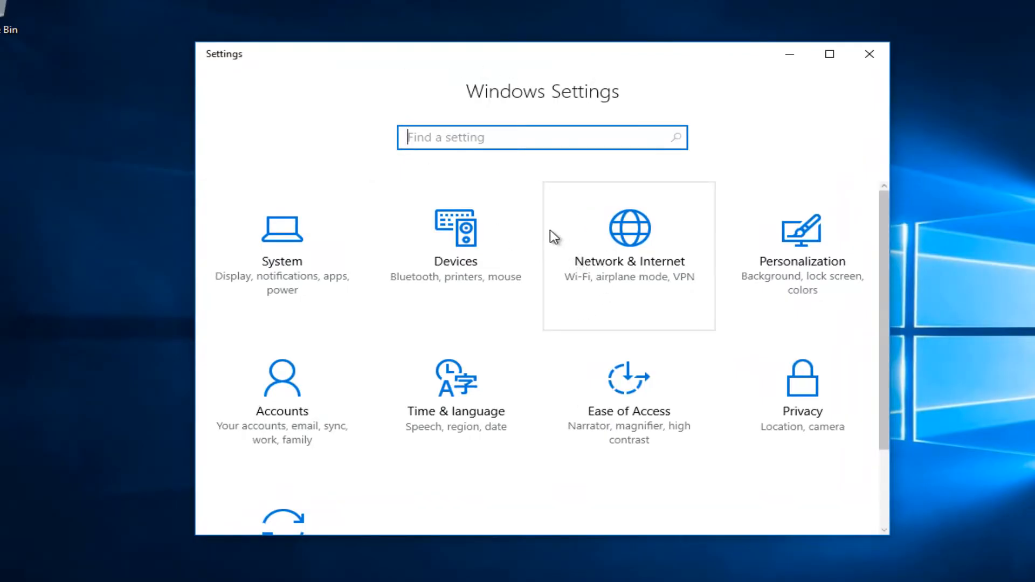
mouse_move(429, 295)
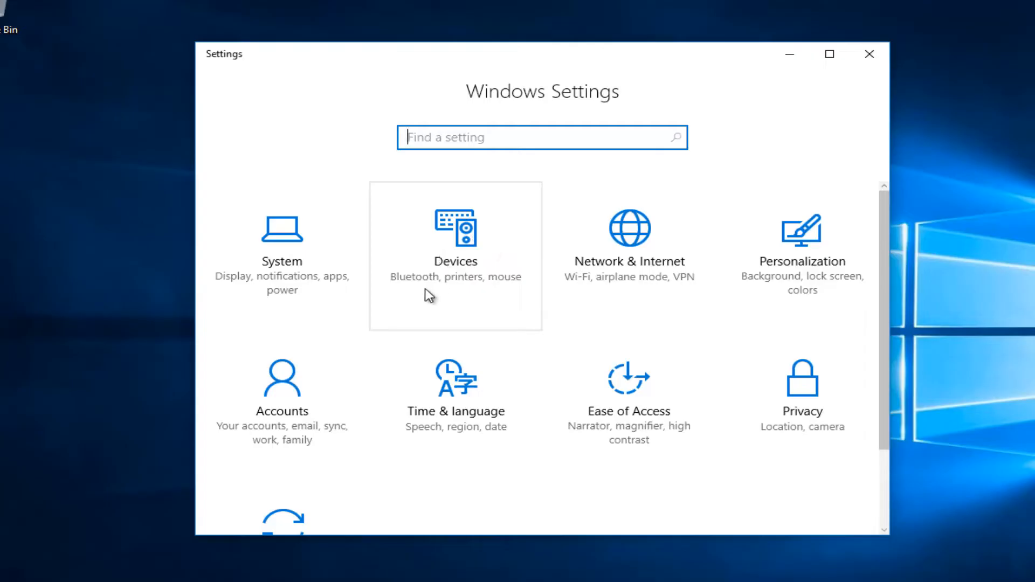
mouse_move(462, 271)
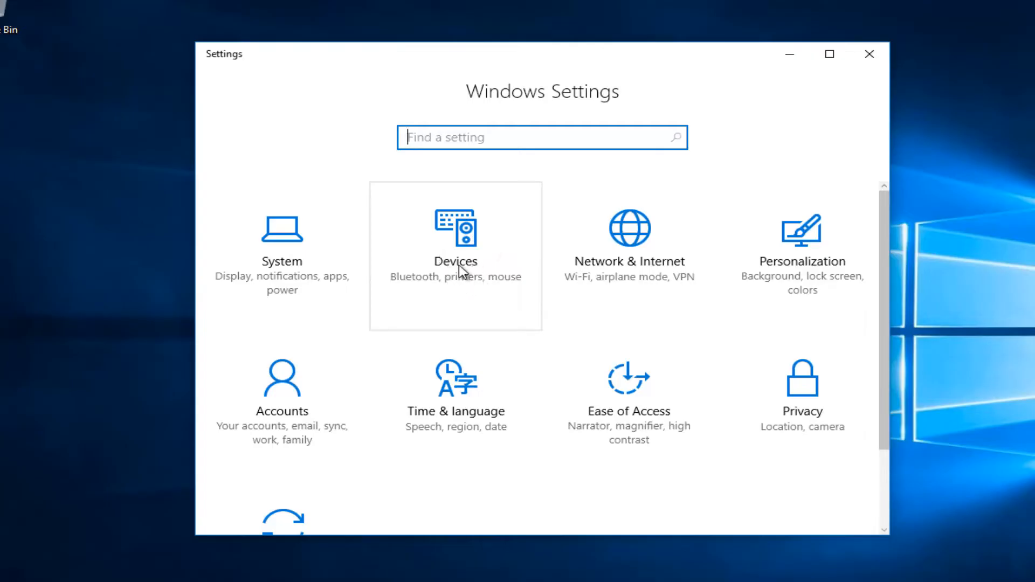
mouse_move(464, 272)
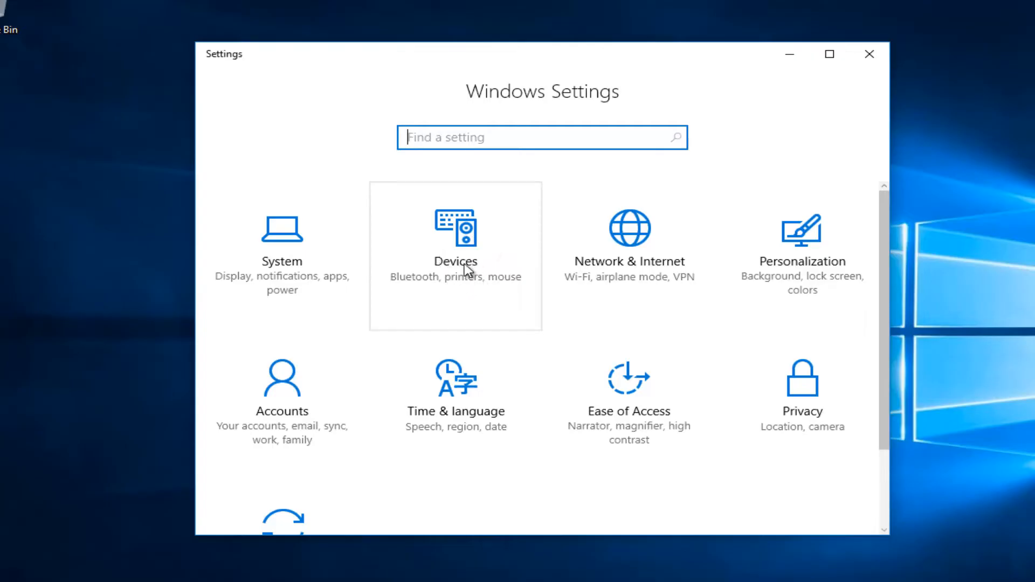
- Go to Devices and show the Mouse & touchpad page
left_click(455, 256)
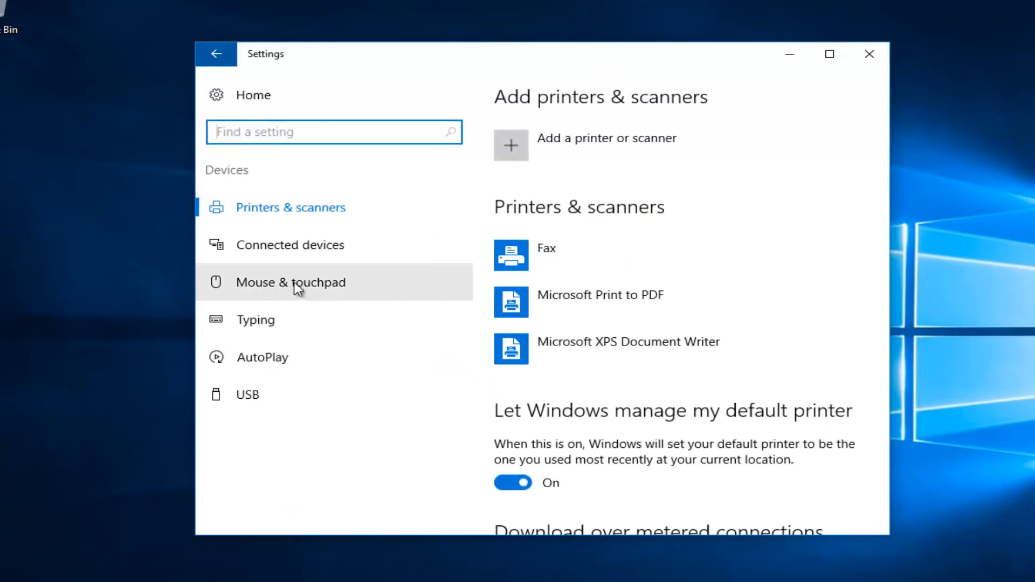
mouse_move(274, 293)
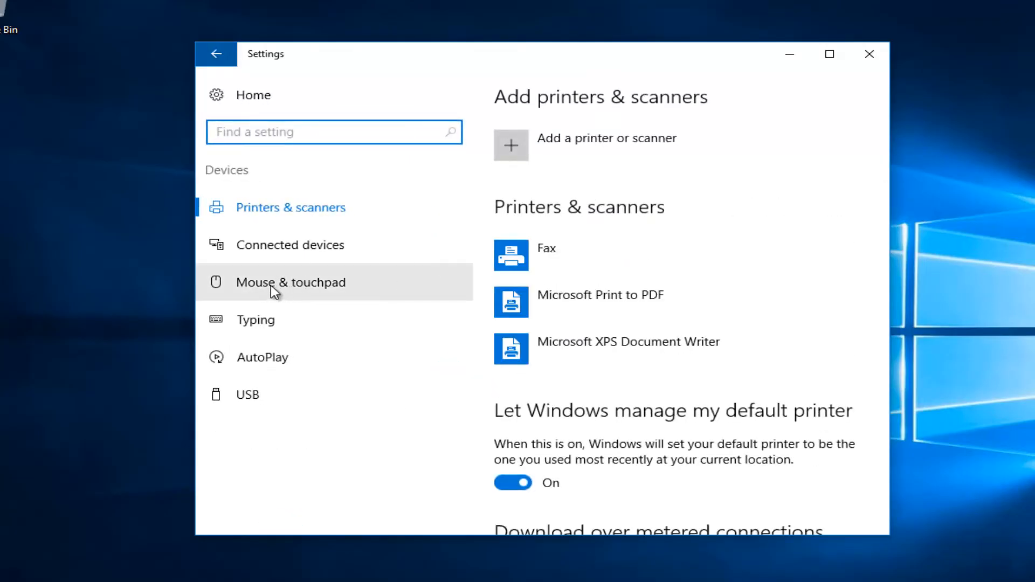
left_click(290, 282)
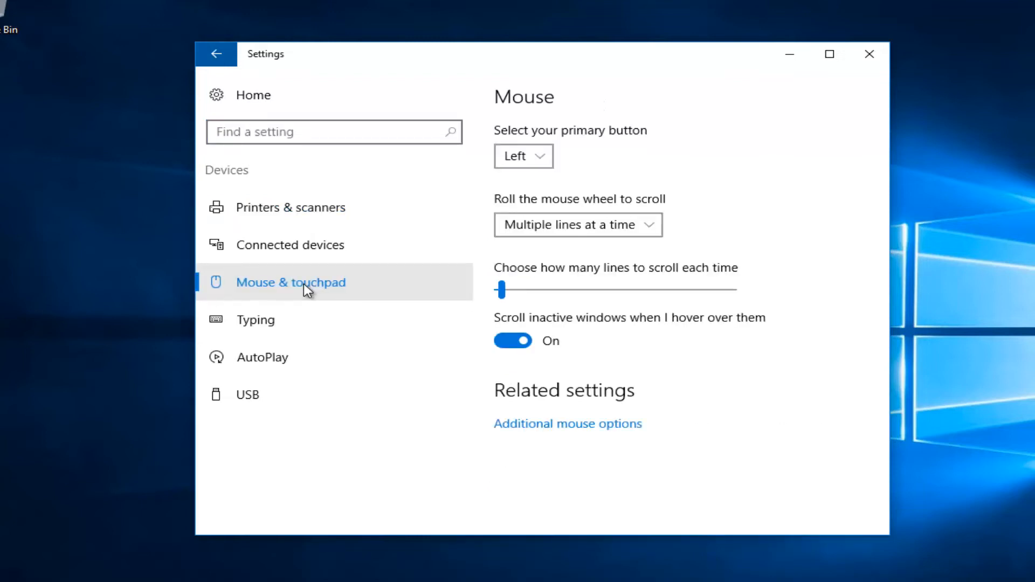
mouse_move(549, 437)
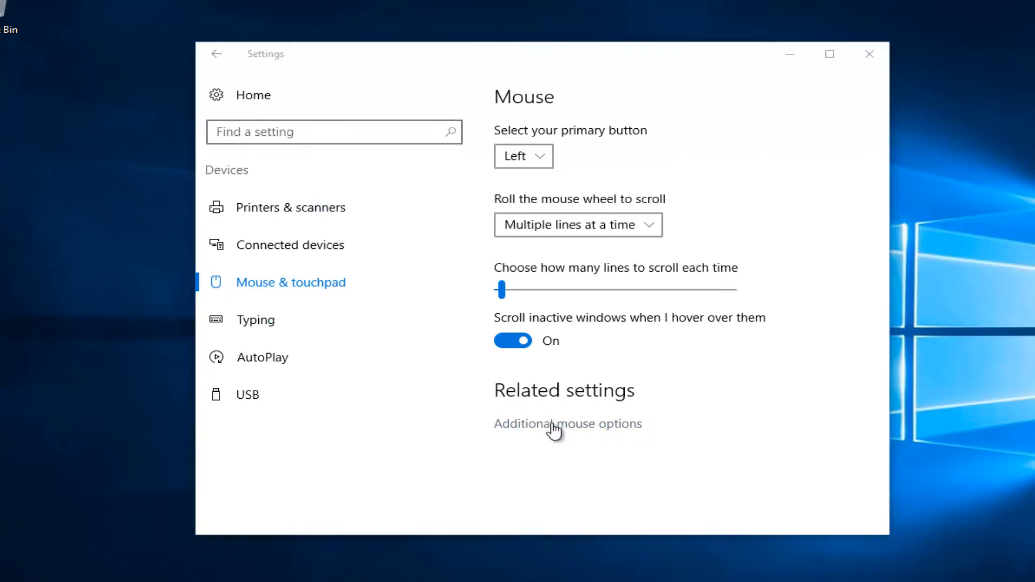
- In Mouse Properties Pointer Options, uncheck Enhance pointer precision and apply
left_click(566, 423)
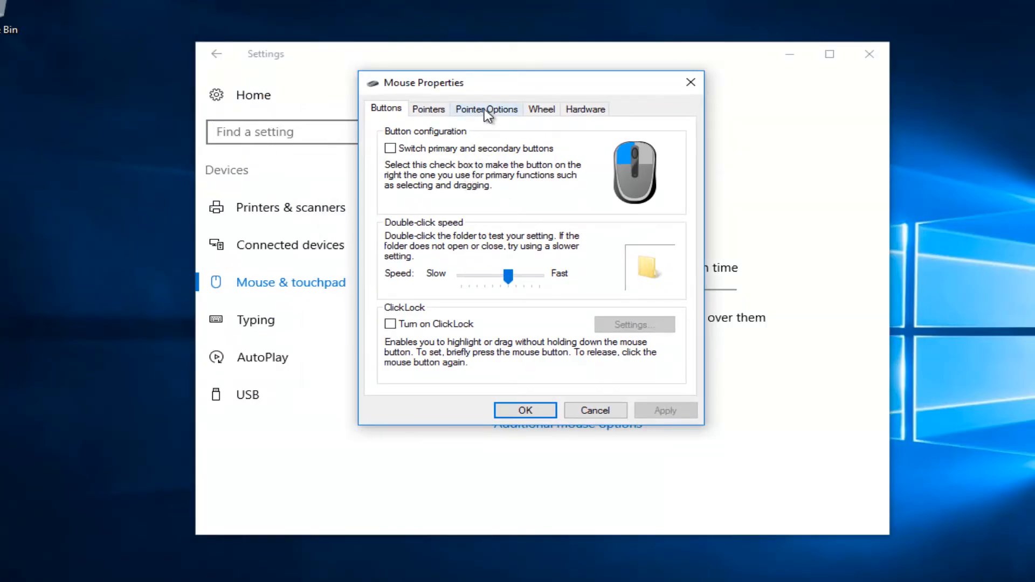
left_click(486, 107)
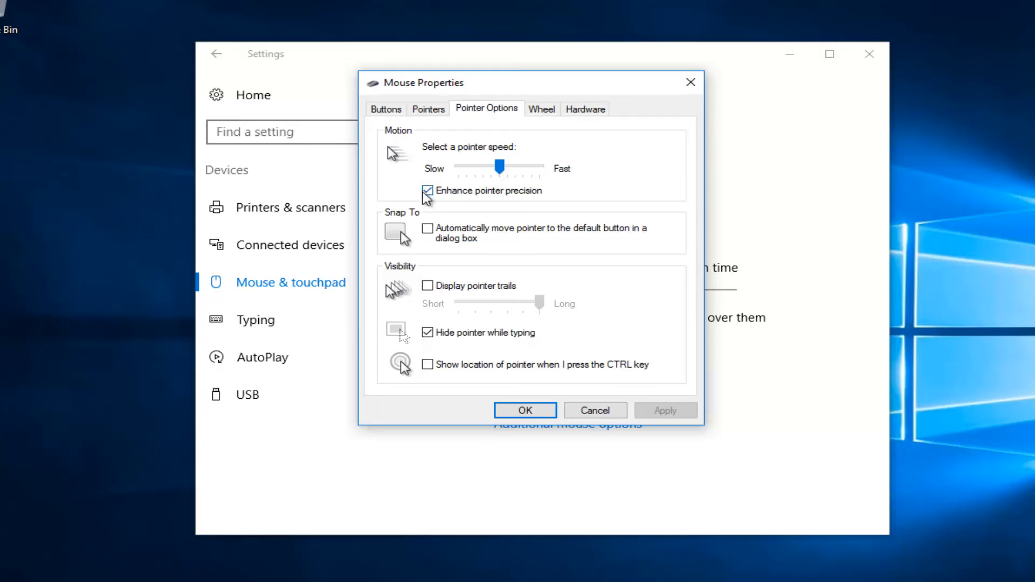
left_click(428, 189)
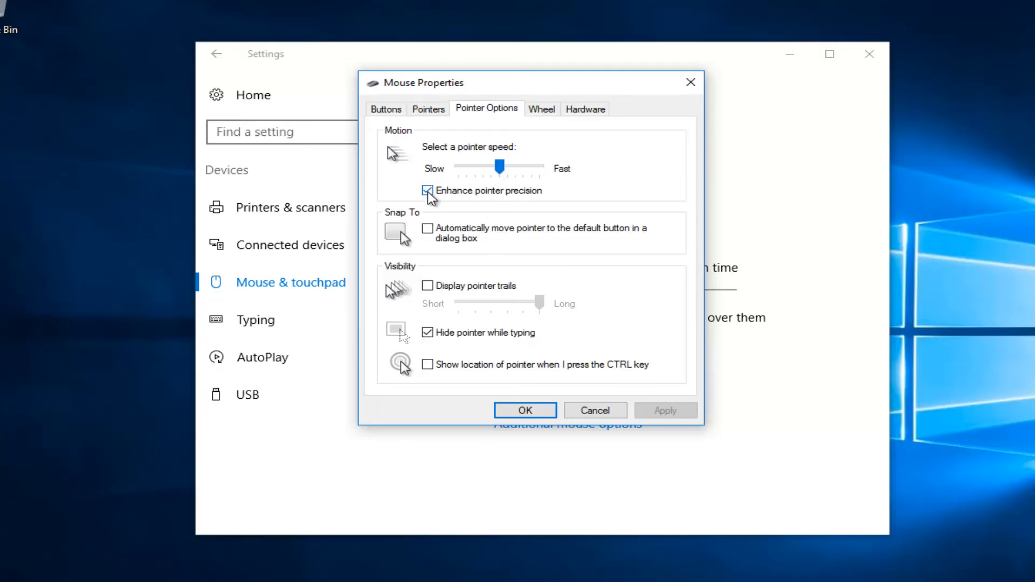
left_click(428, 190)
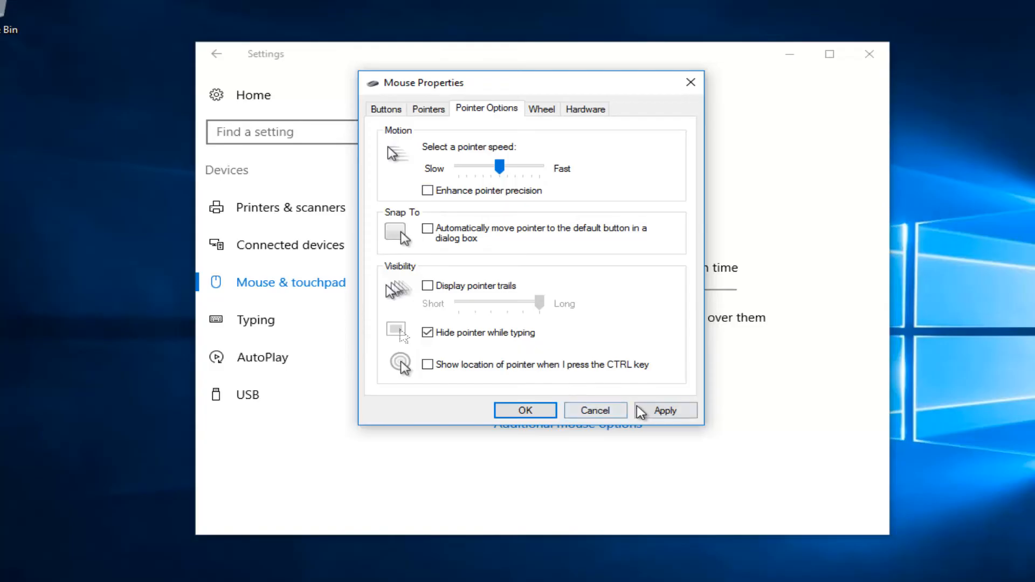
left_click(665, 410)
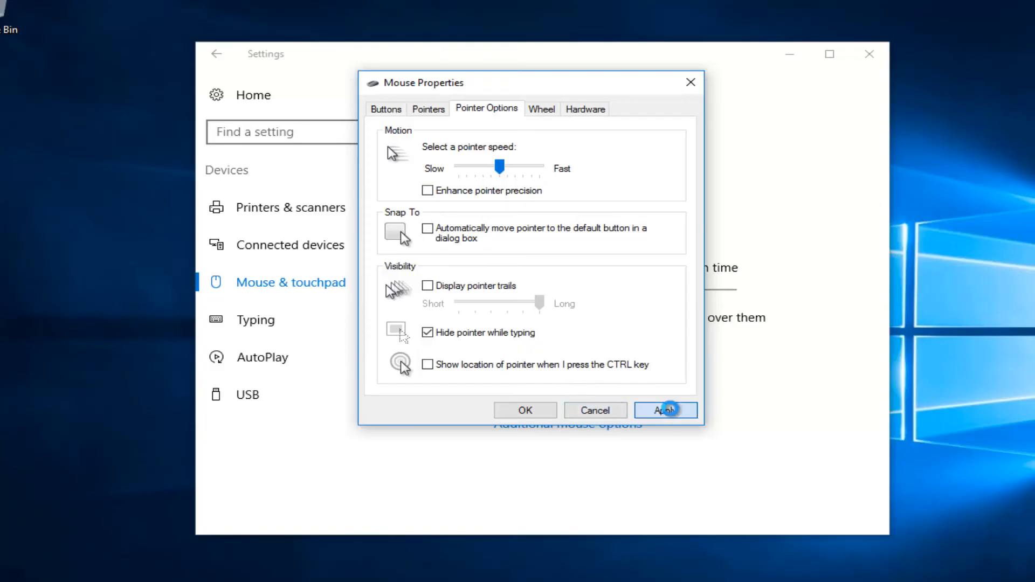